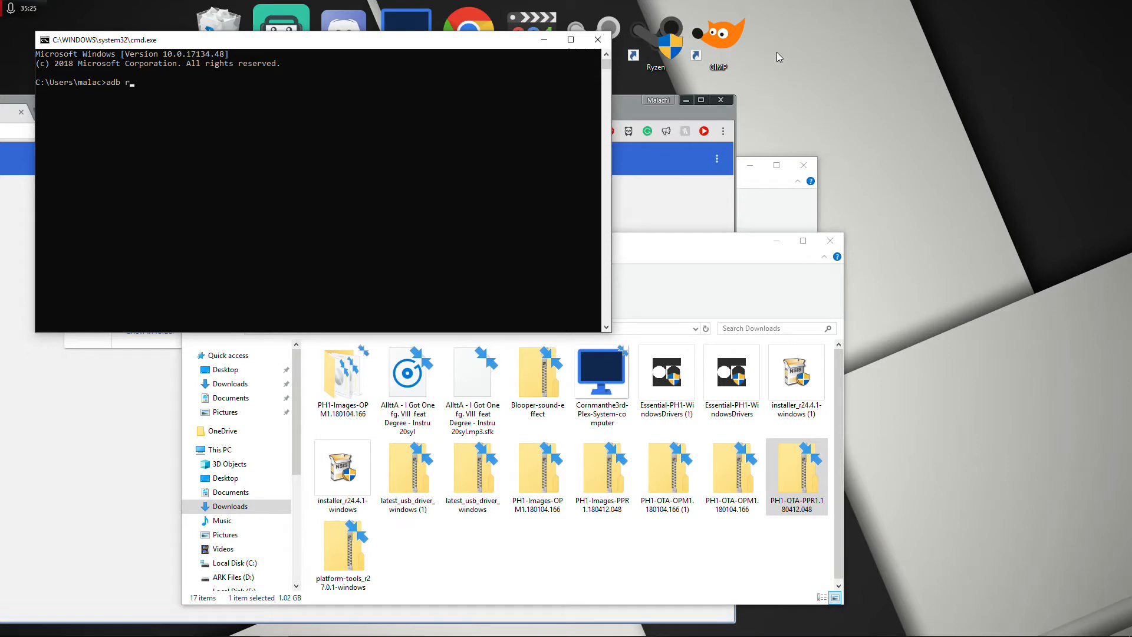
Enter 'adb reboot bootloader' to restart the phone into its bootloader.
type("eboot")
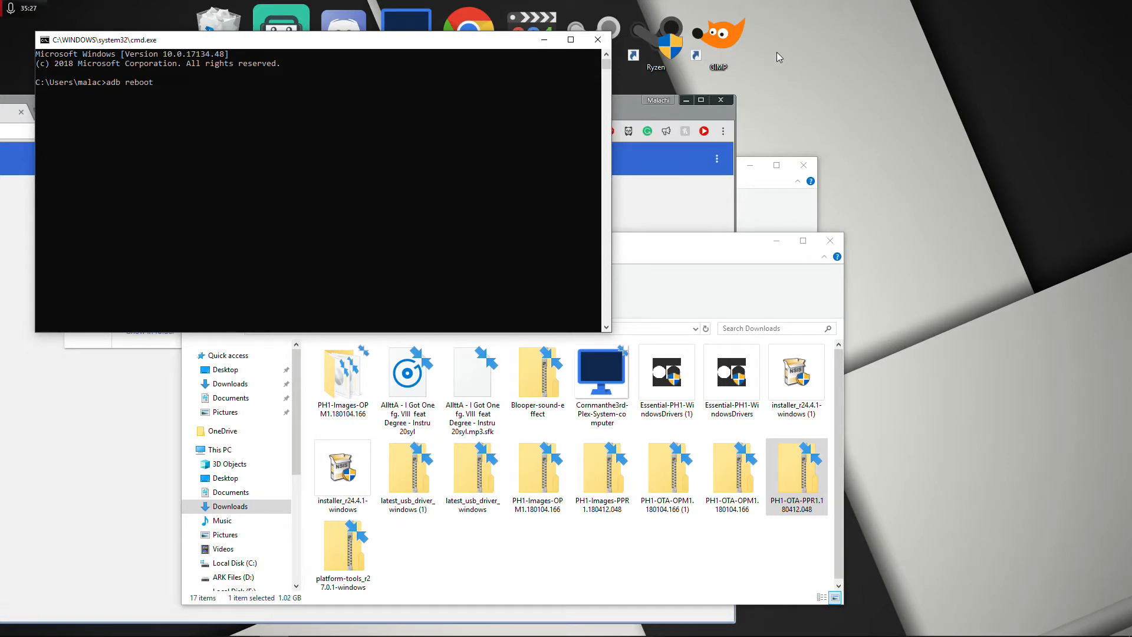
type("bootlo")
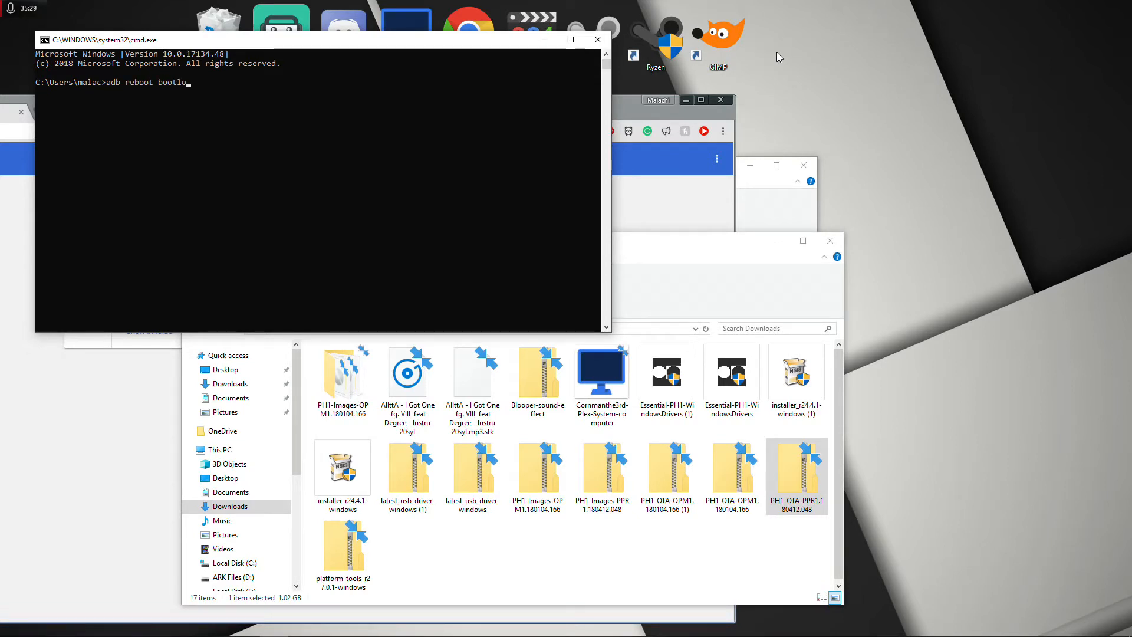
type("ader")
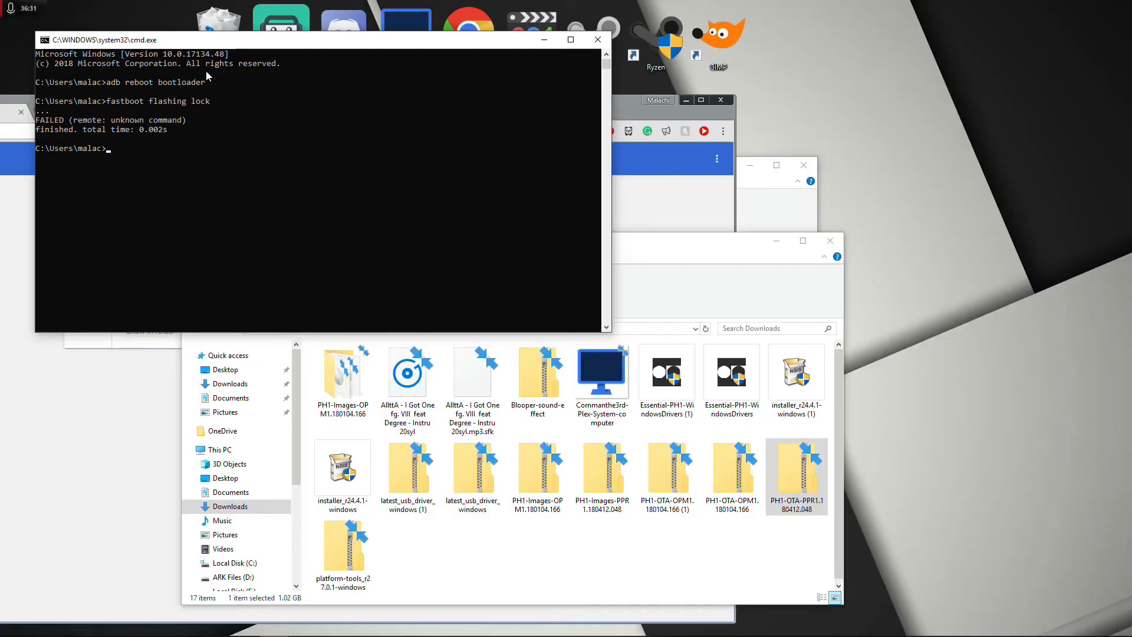
Rerun 'fastboot flashing lock', which again fails with an unknown command error.
type("fast")
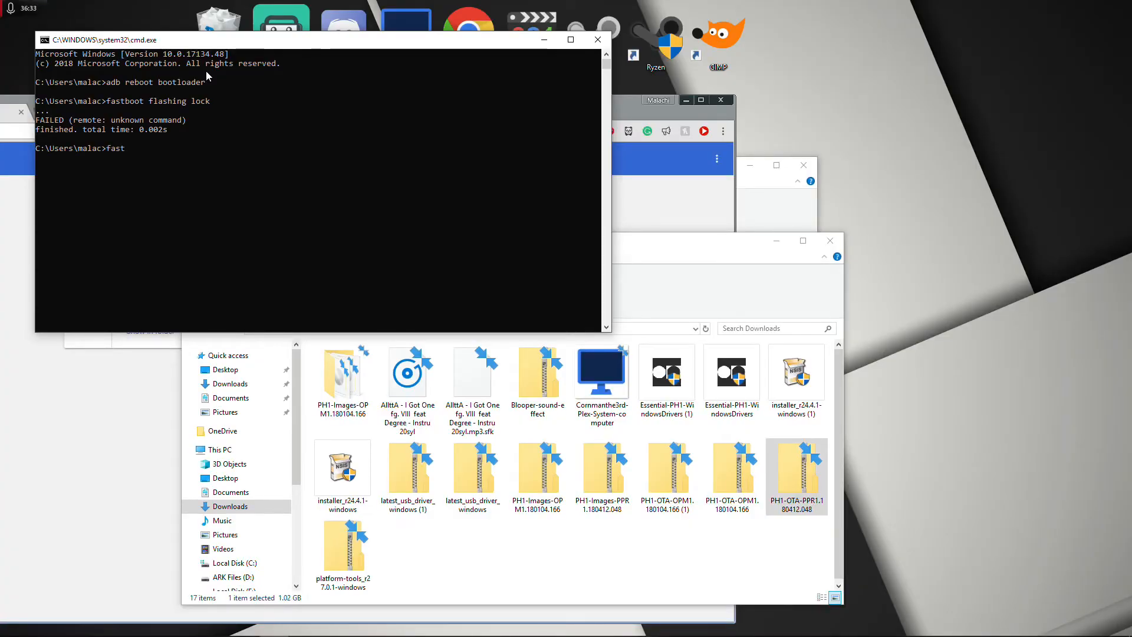
type("boot")
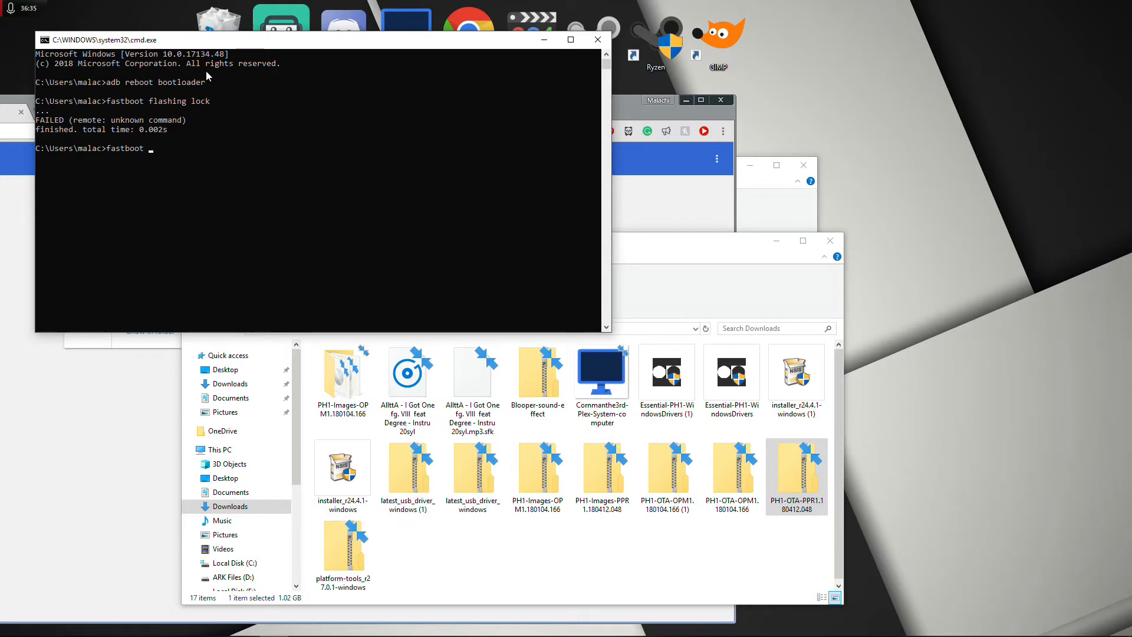
type("fla")
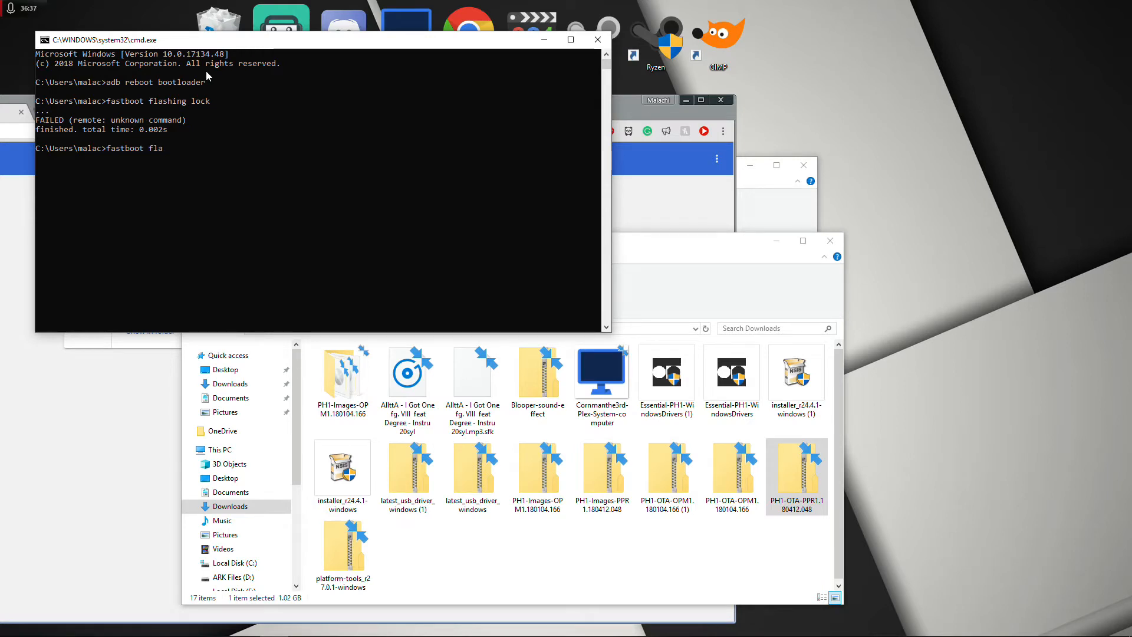
type("shing")
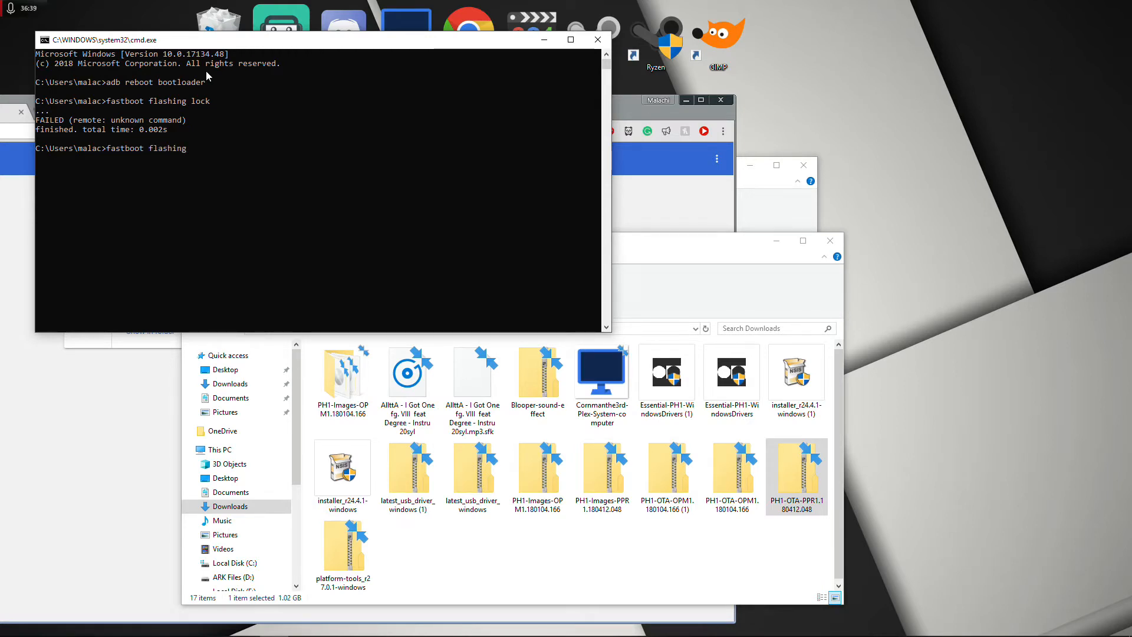
key("Return")
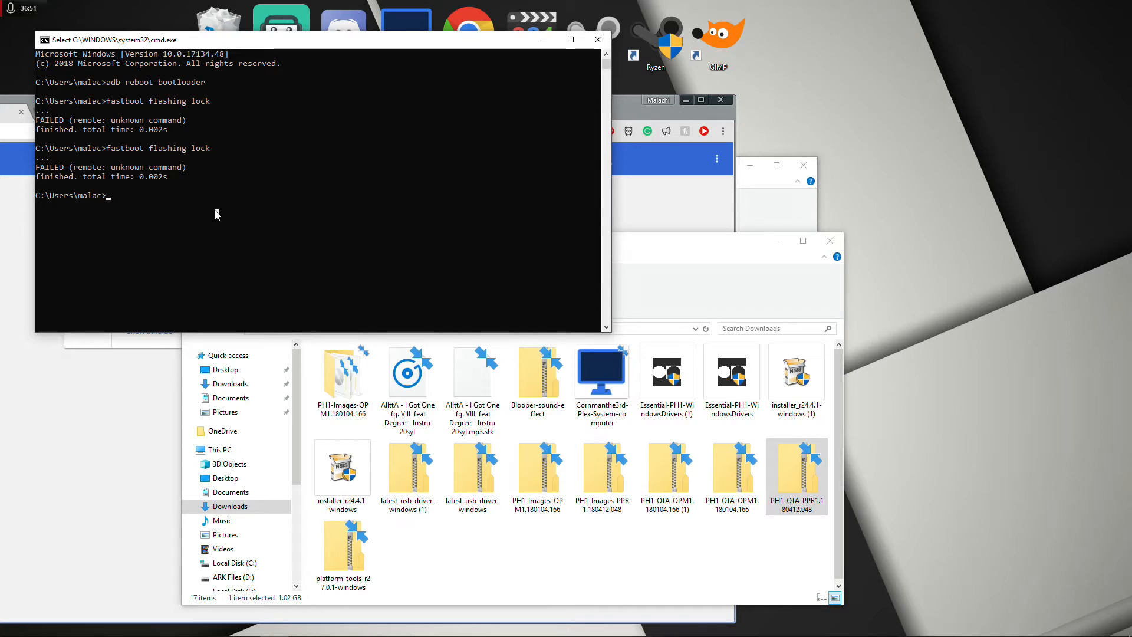
Partly type 'fastboot flashing lock_crit' at the prompt without running it.
type("fastboot flashing")
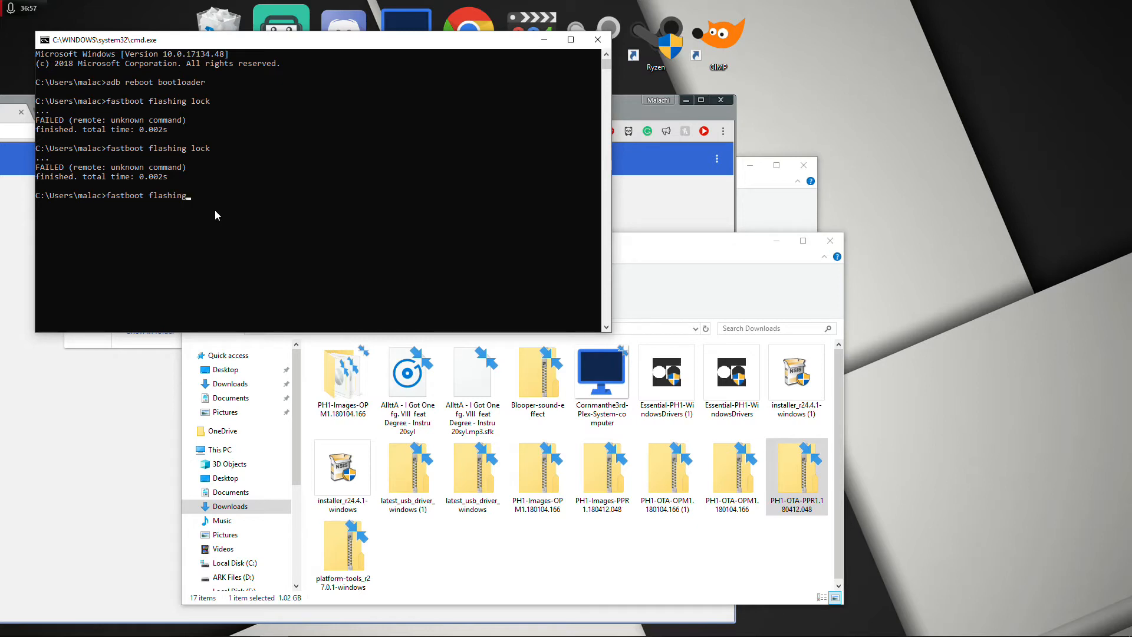
type("lock")
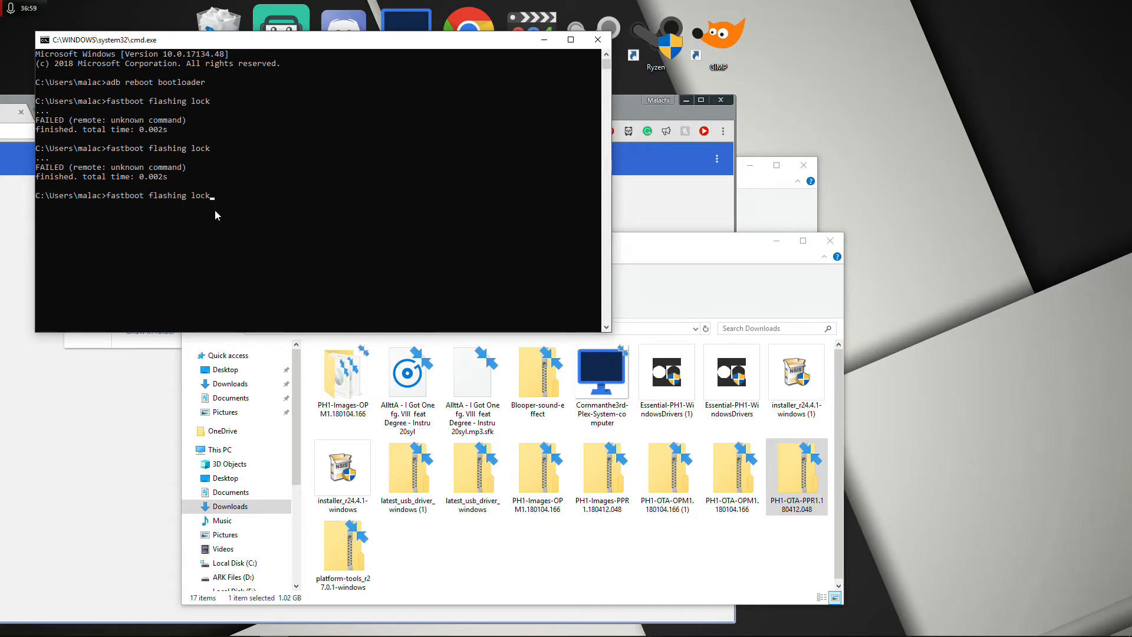
type("_c")
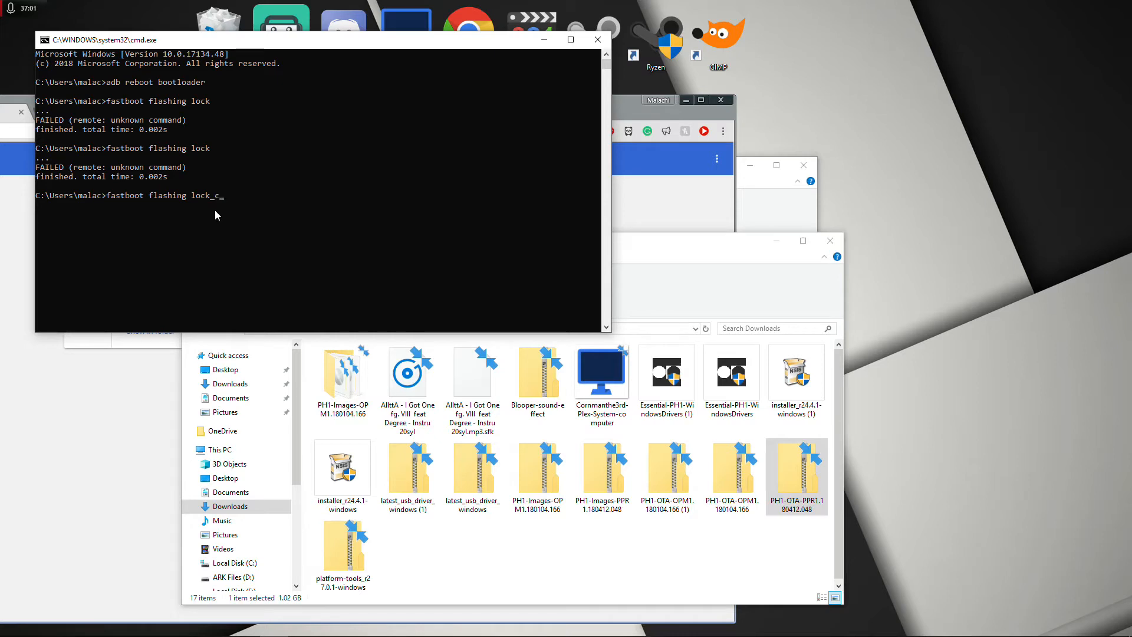
type("rit")
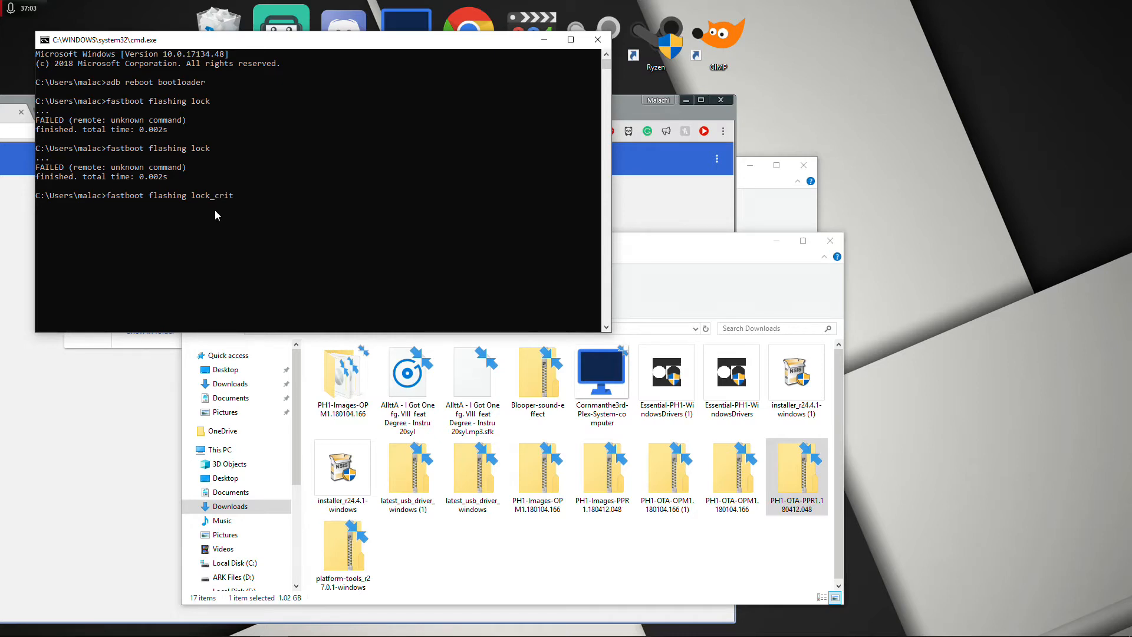